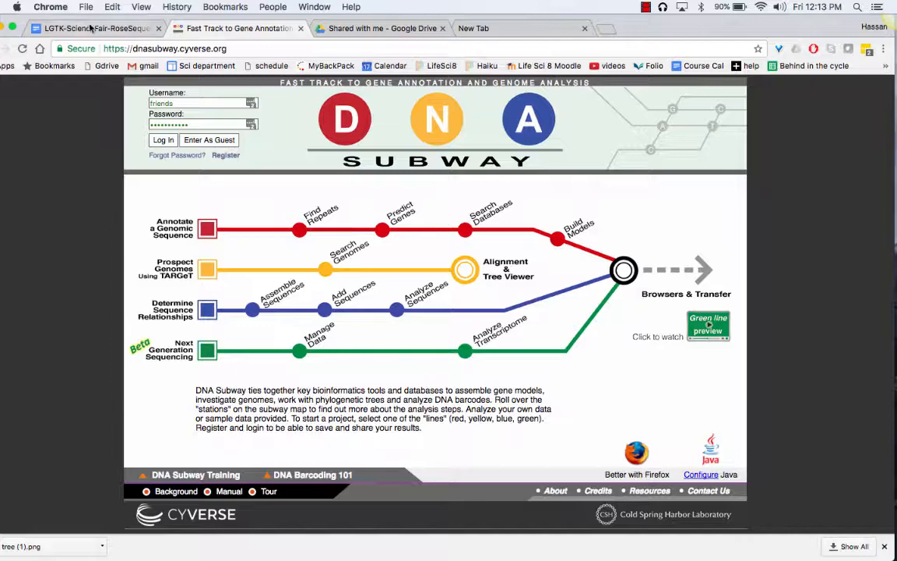
Review the rose sequence document, checking the >red-rose header and scrolling through the FASTA entries.
click(93, 28)
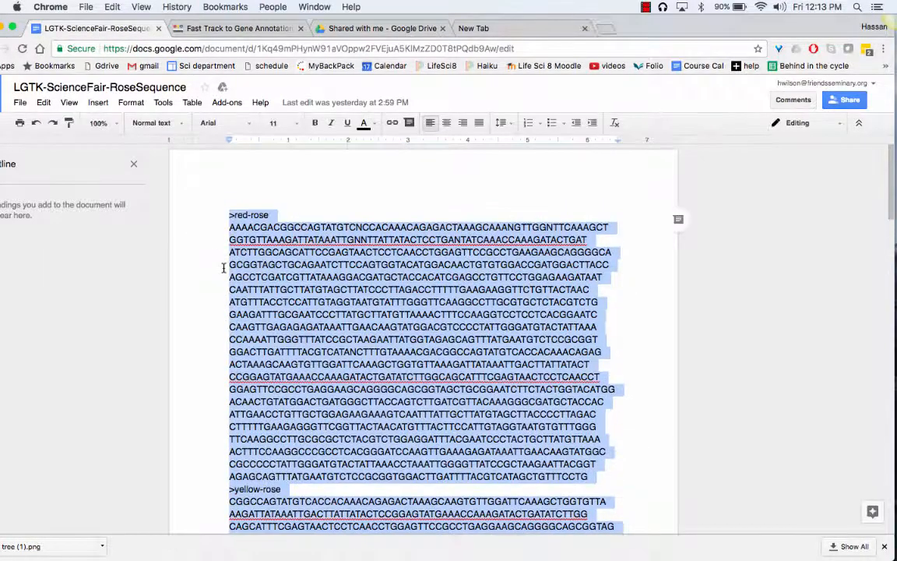
click(234, 218)
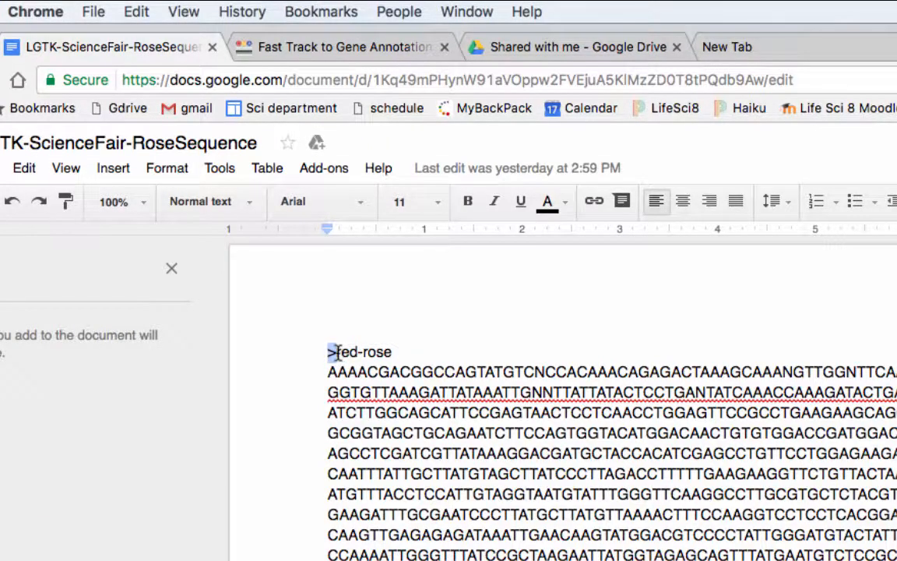
double_click(360, 353)
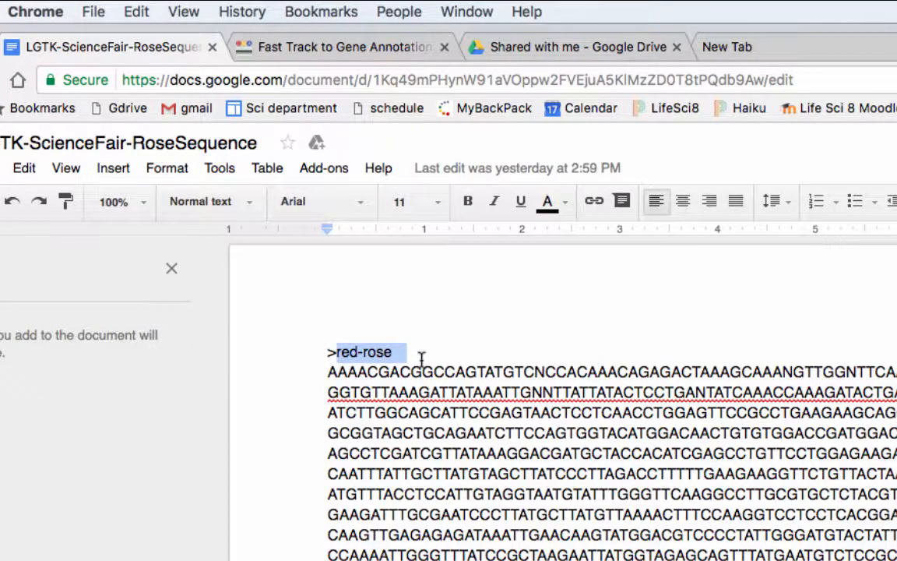
click(393, 352)
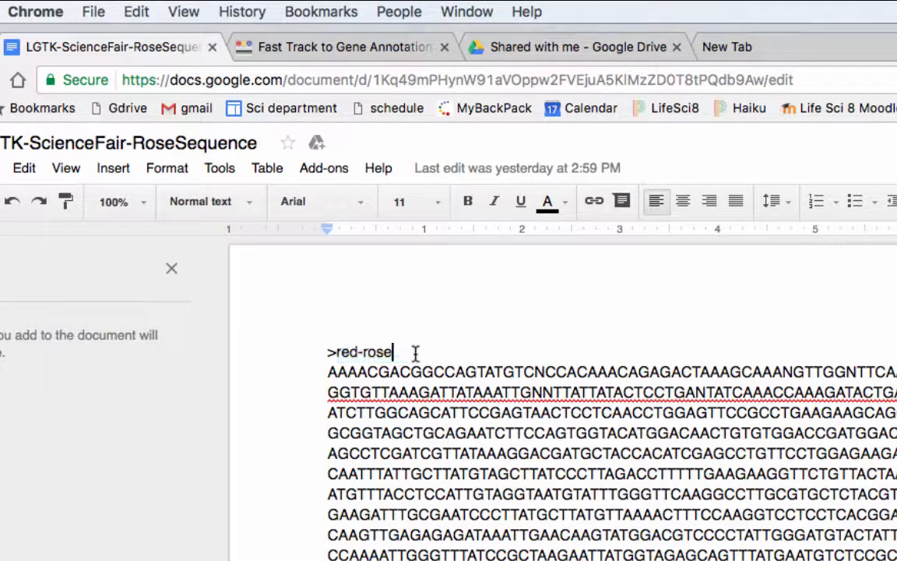
scroll(down, 3)
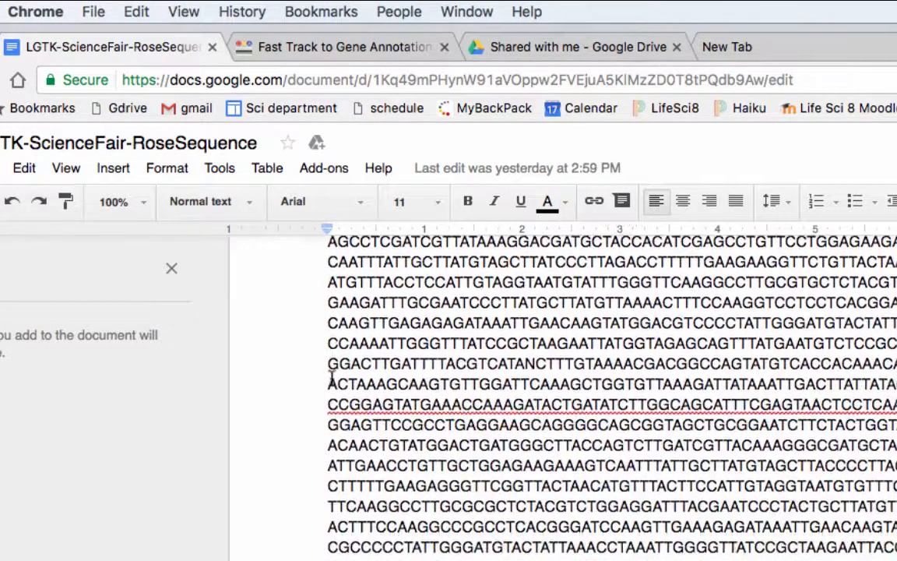
scroll(down, 3)
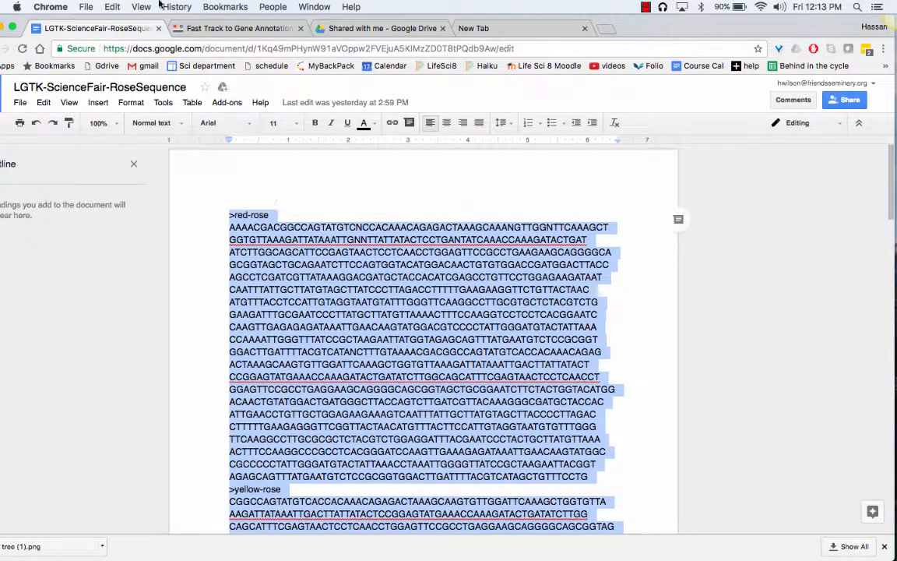
Enter DNA Subway as a guest and begin a Determine Sequence Relationships project of type DNA.
click(237, 28)
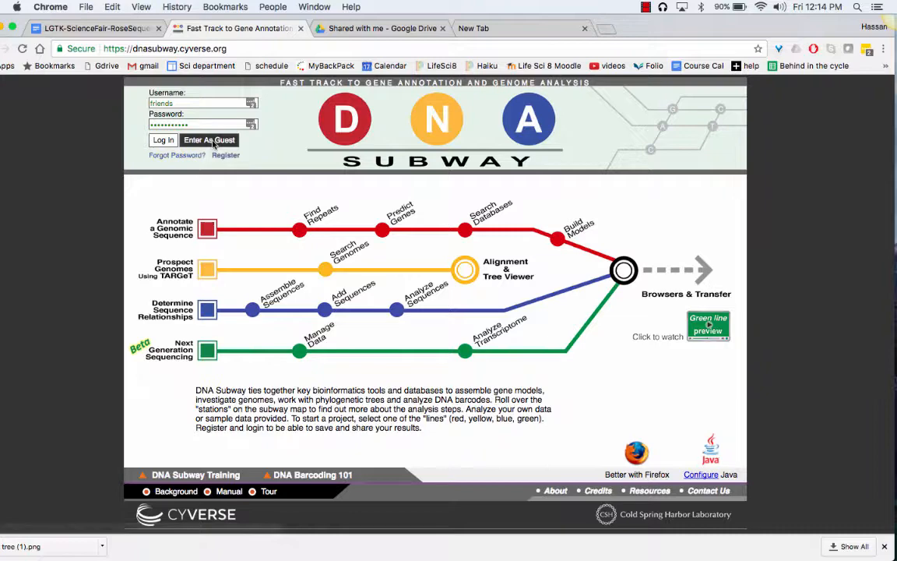
click(209, 141)
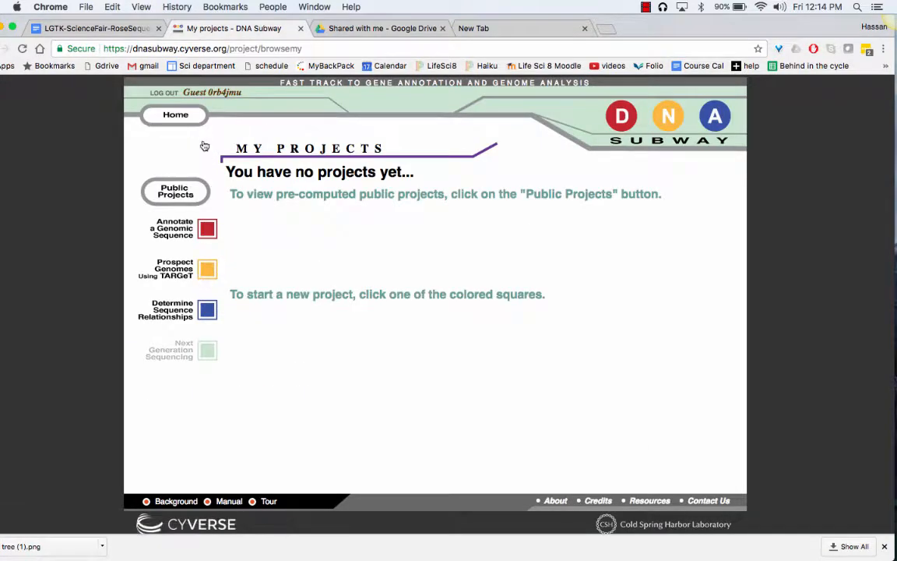
click(207, 308)
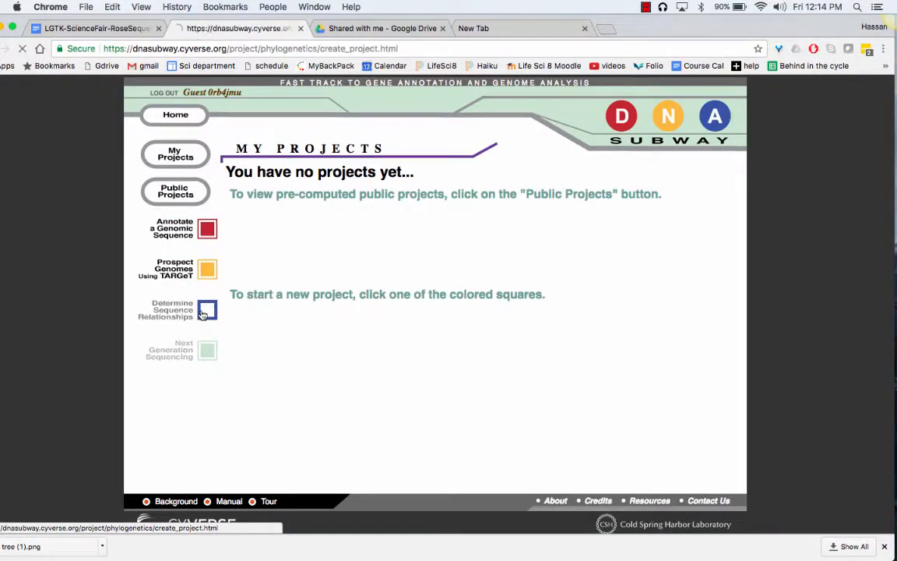
click(207, 308)
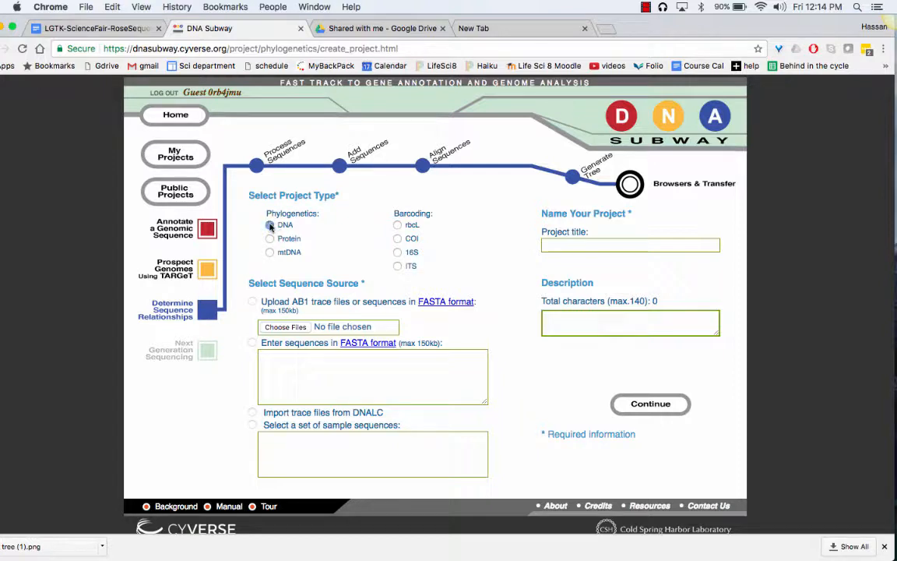
Paste the rose sequences as FASTA text, title the project 'DNA' and create it.
click(253, 343)
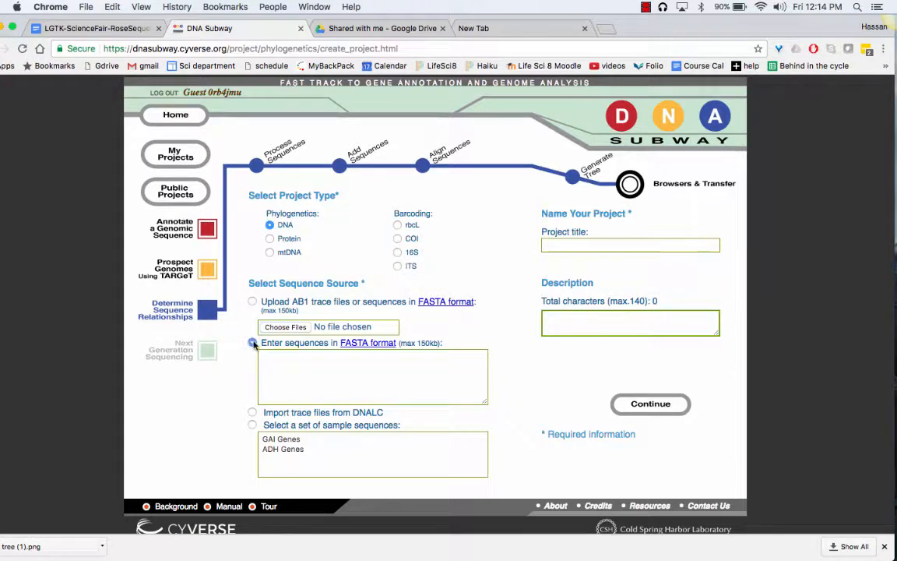
click(253, 343)
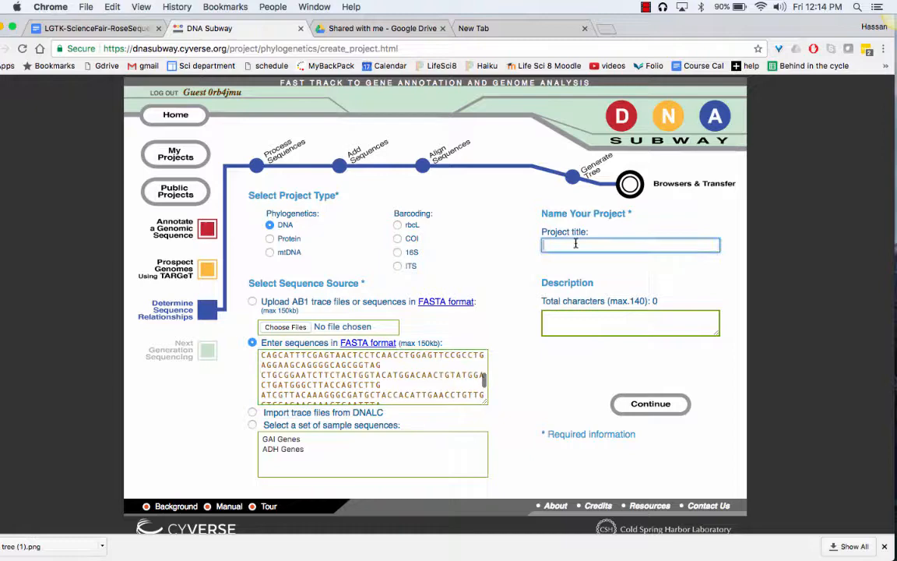
text(DNA)
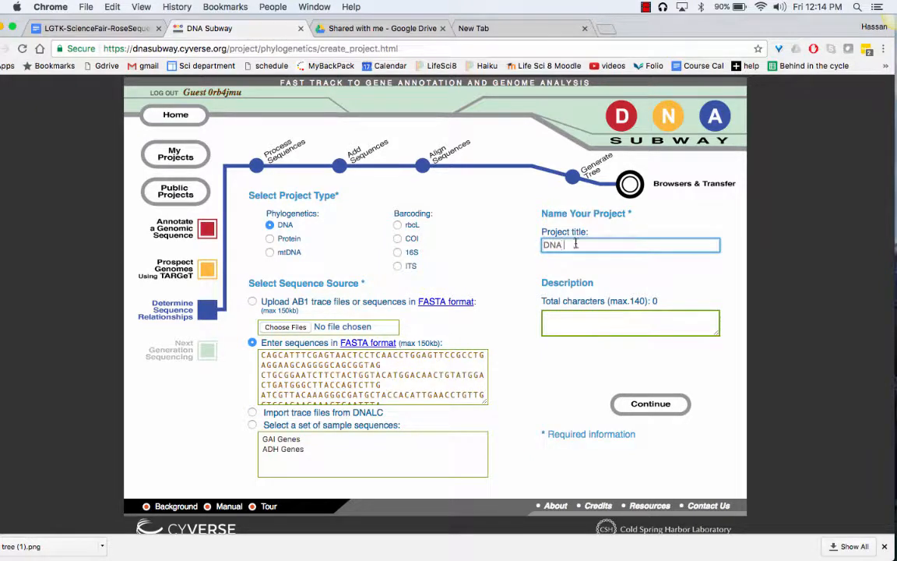
click(651, 404)
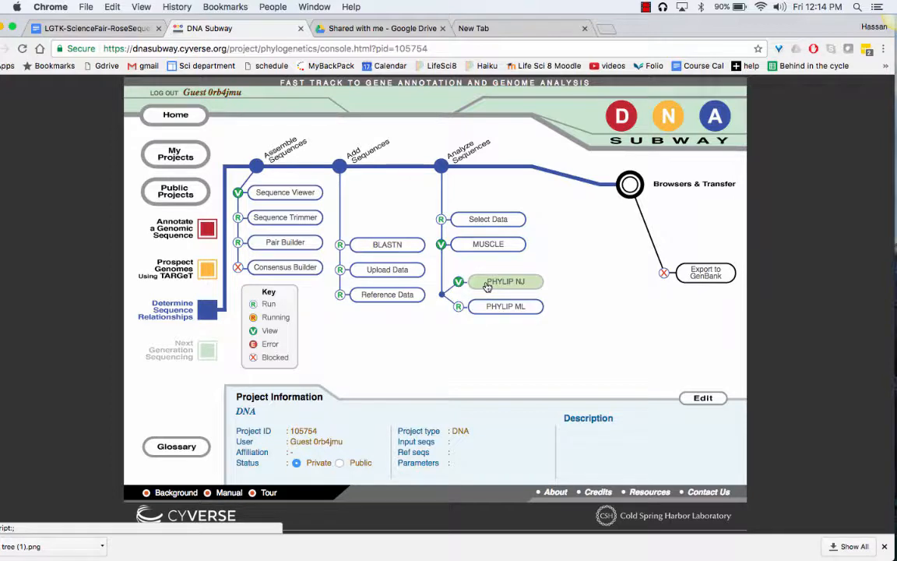
Run PHYLIP NJ to display the neighbor-joining tree of the seven rose sequences.
click(505, 281)
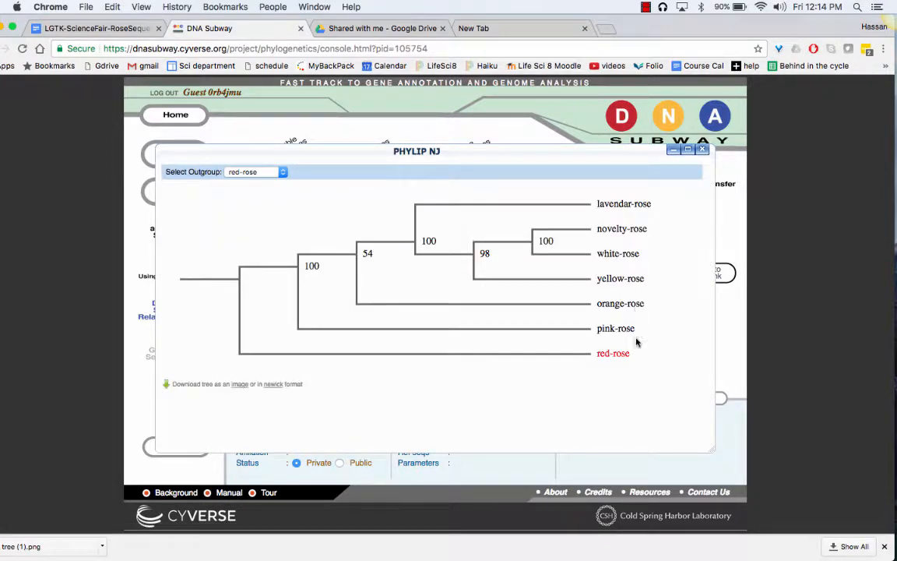
mouse_move(408, 396)
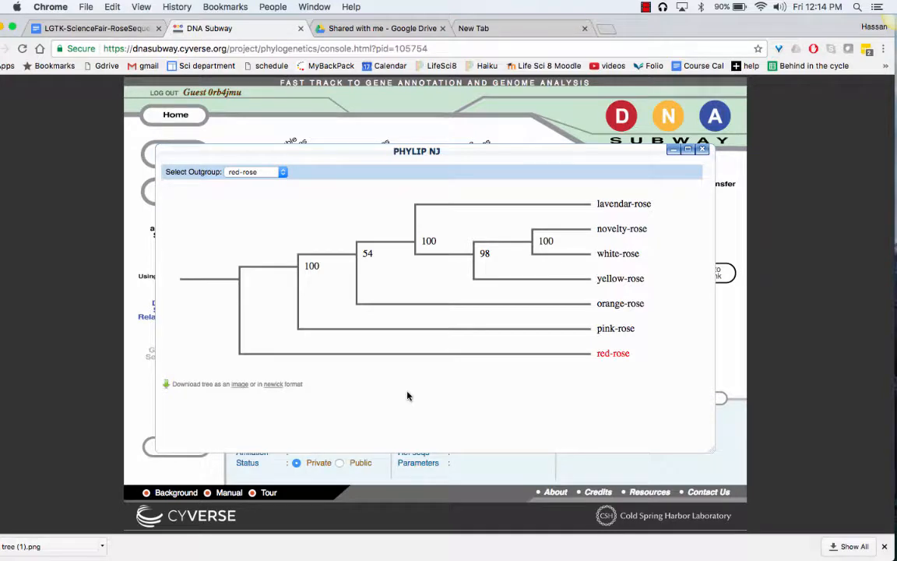
mouse_move(361, 394)
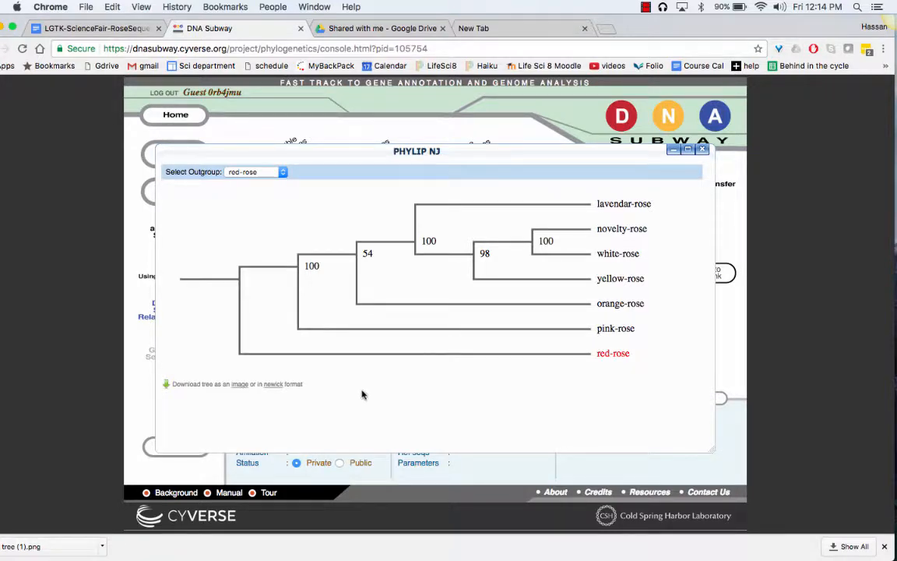
mouse_move(545, 343)
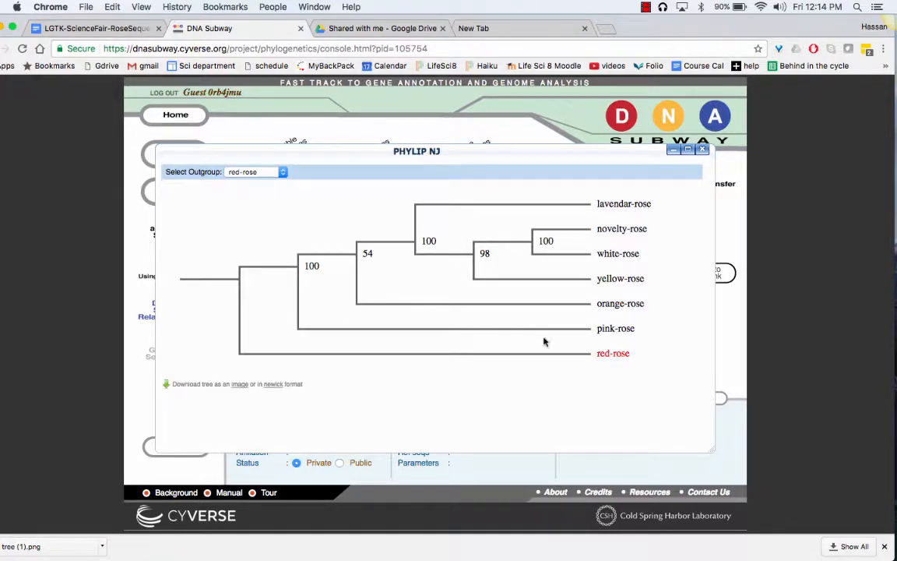
mouse_move(496, 352)
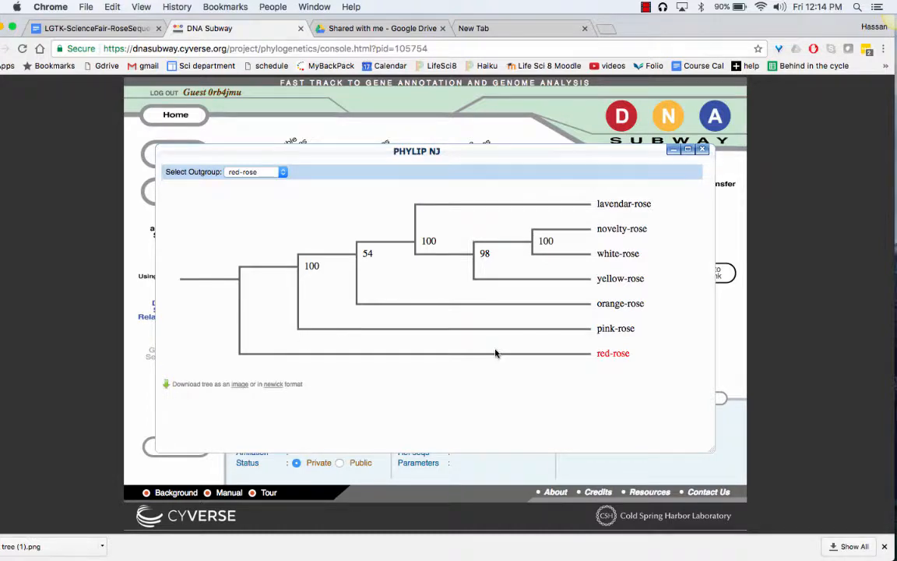
mouse_move(580, 364)
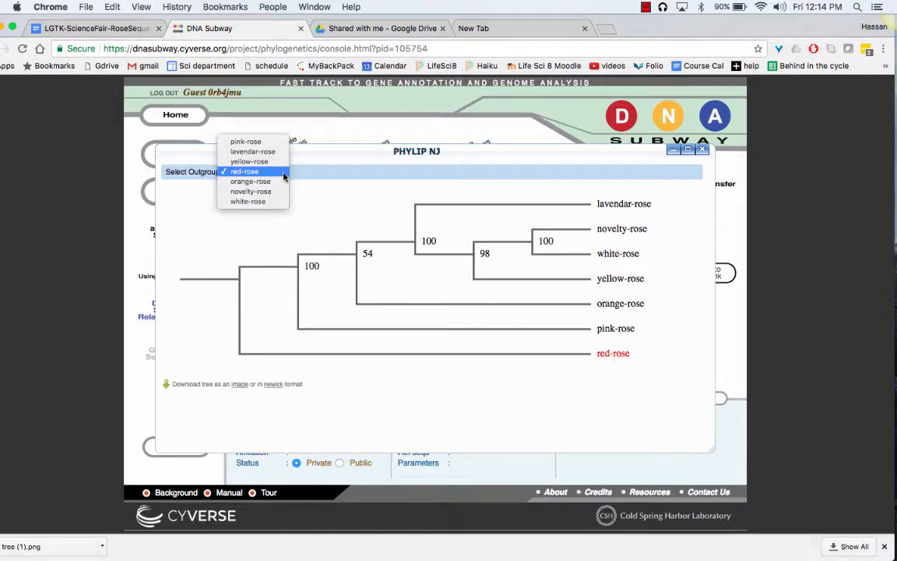
mouse_move(265, 179)
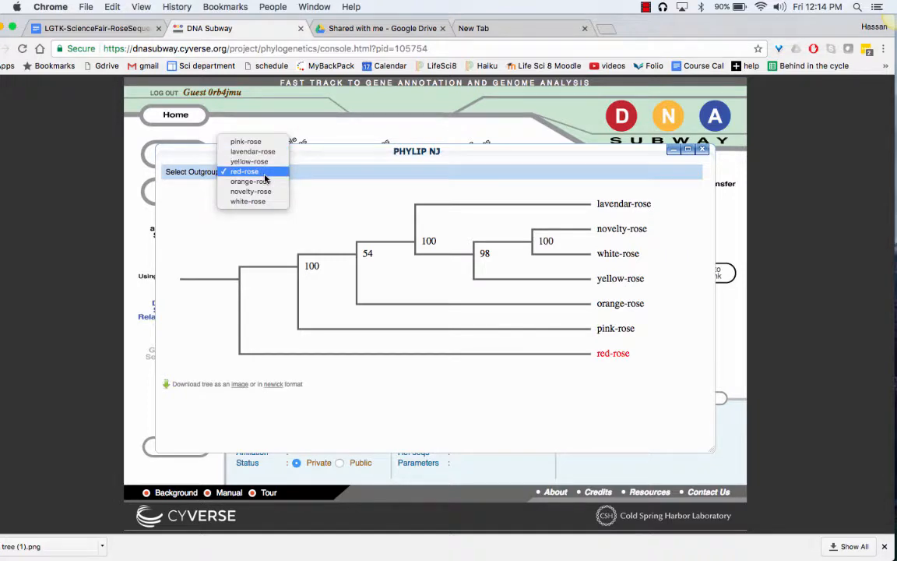
Keep red-rose as the outgroup and download the NJ tree as a PNG image.
click(244, 170)
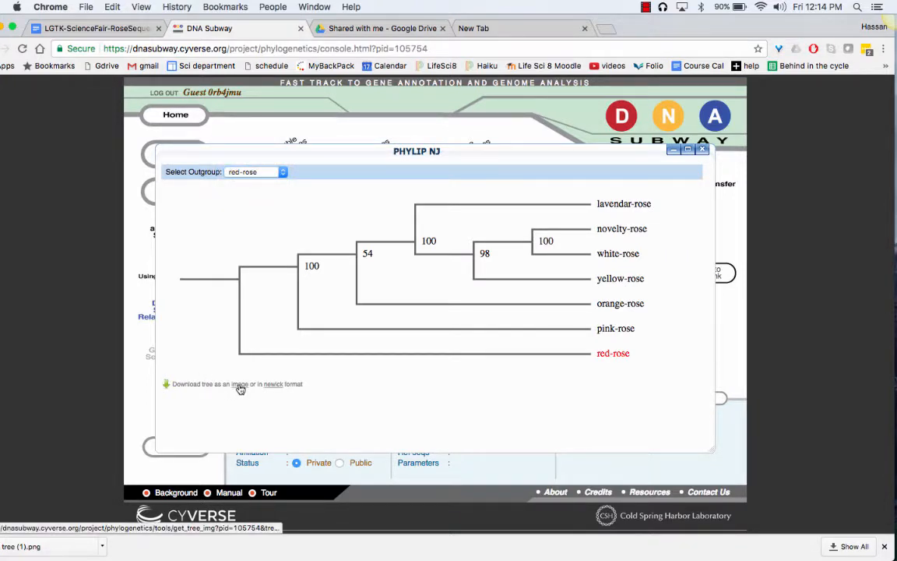
click(240, 384)
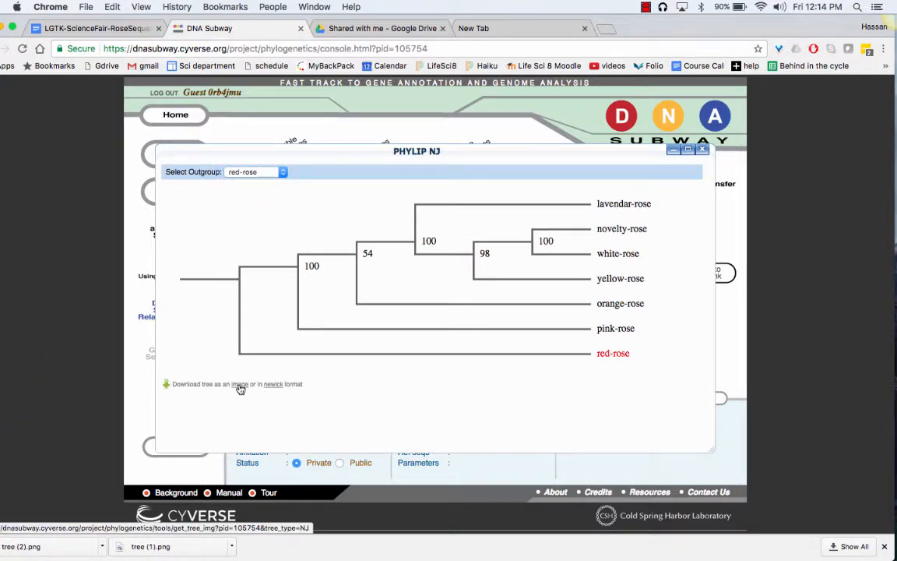